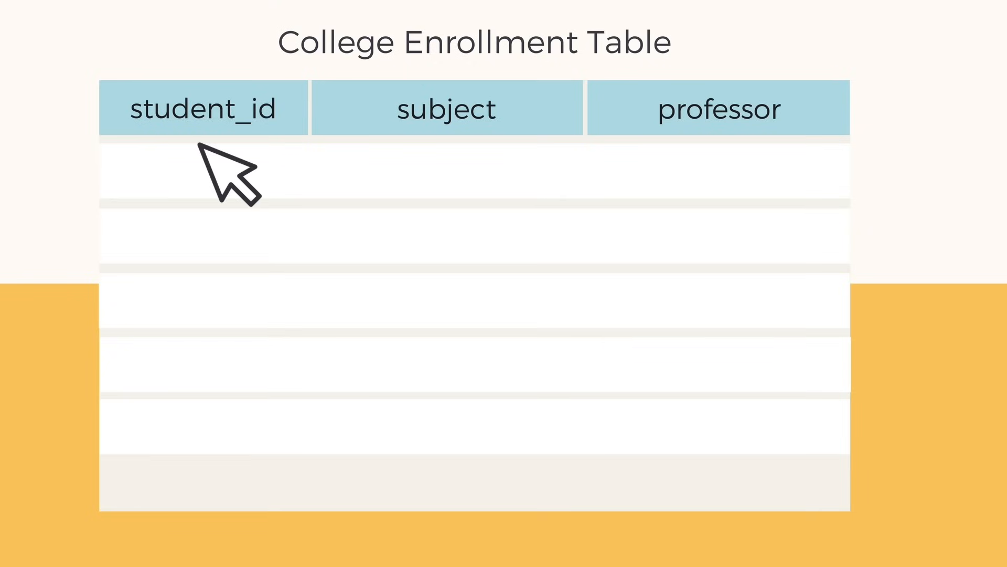
{"action": "mouse_move", "coordinate": [475, 176]}
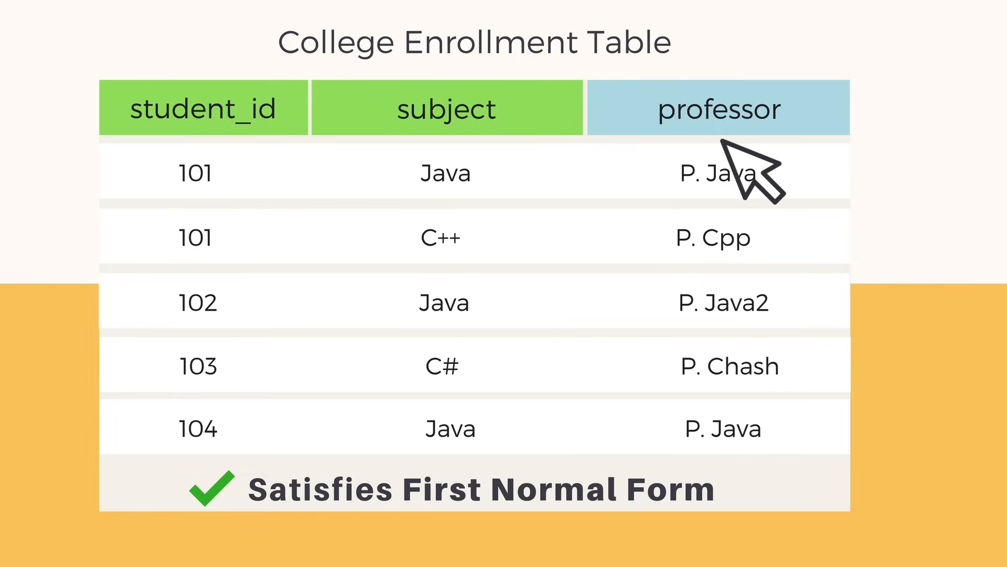
{"action": "mouse_move", "coordinate": [745, 179]}
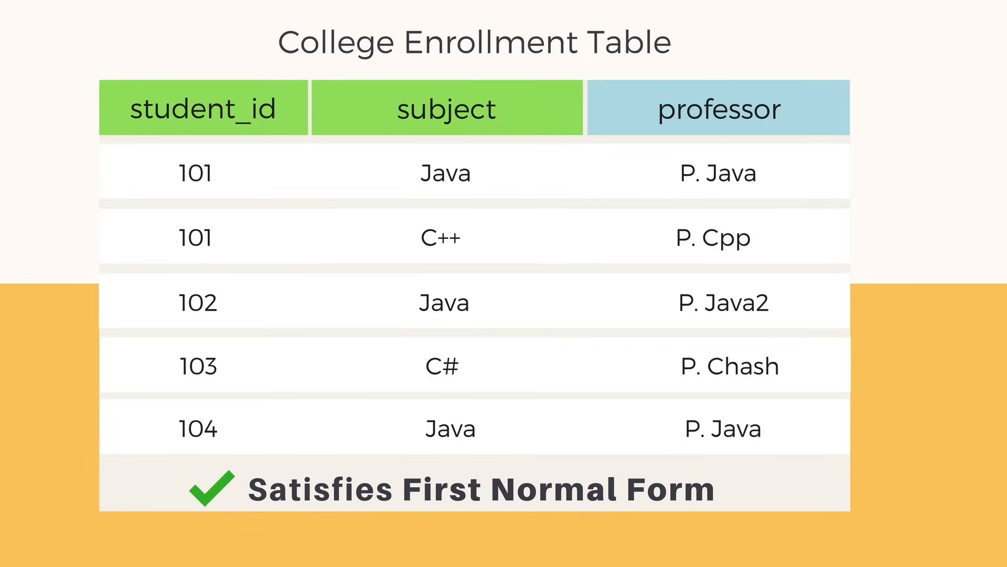